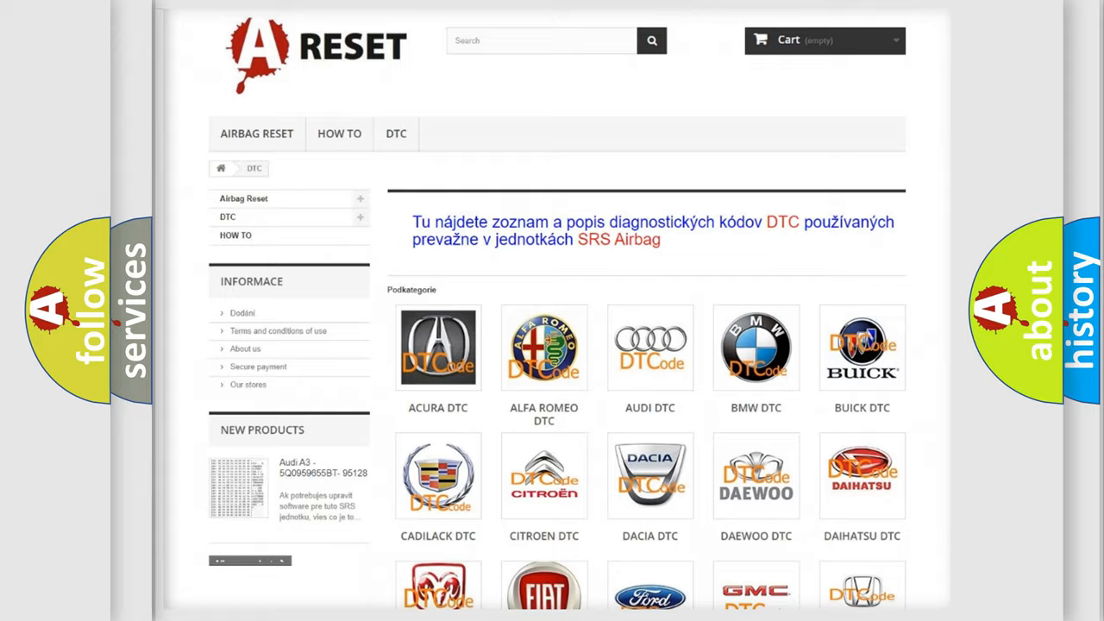
scroll(down, 3)
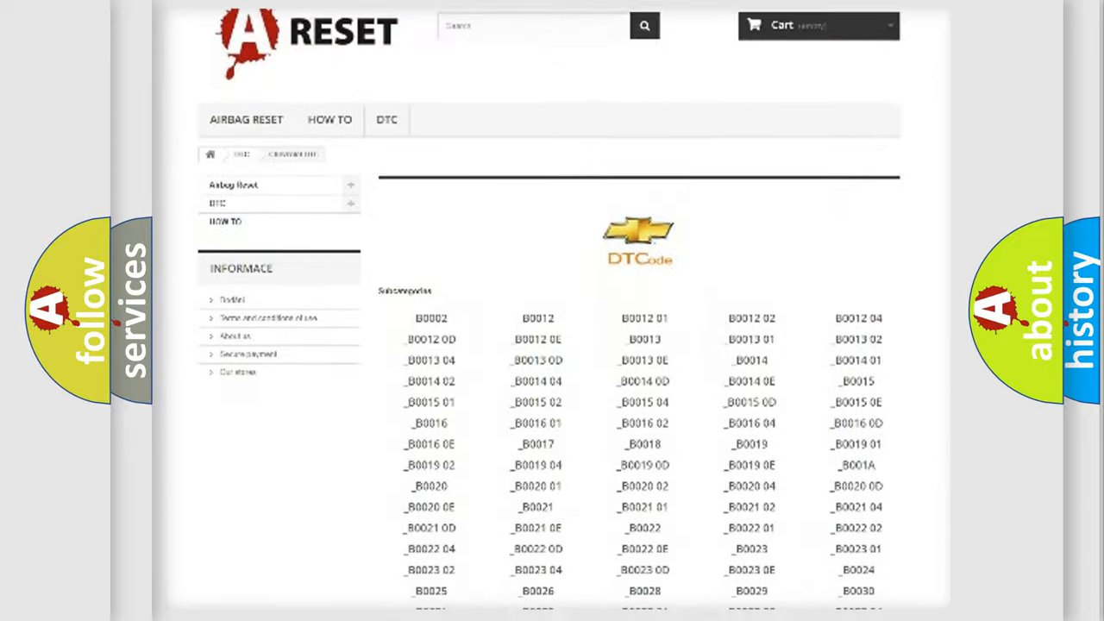
scroll(down, 3)
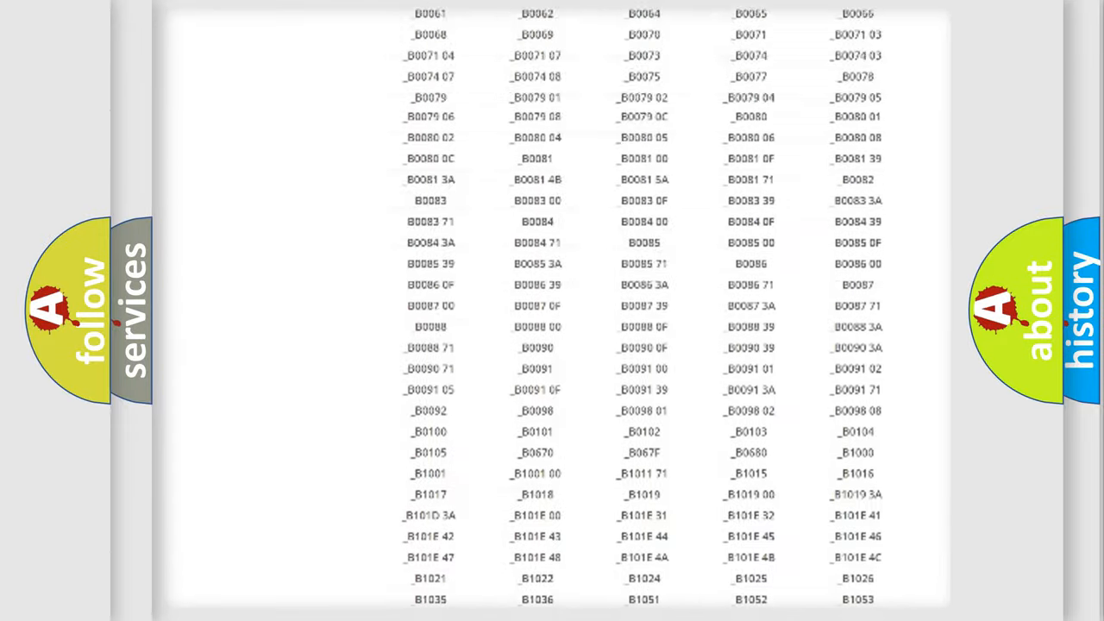